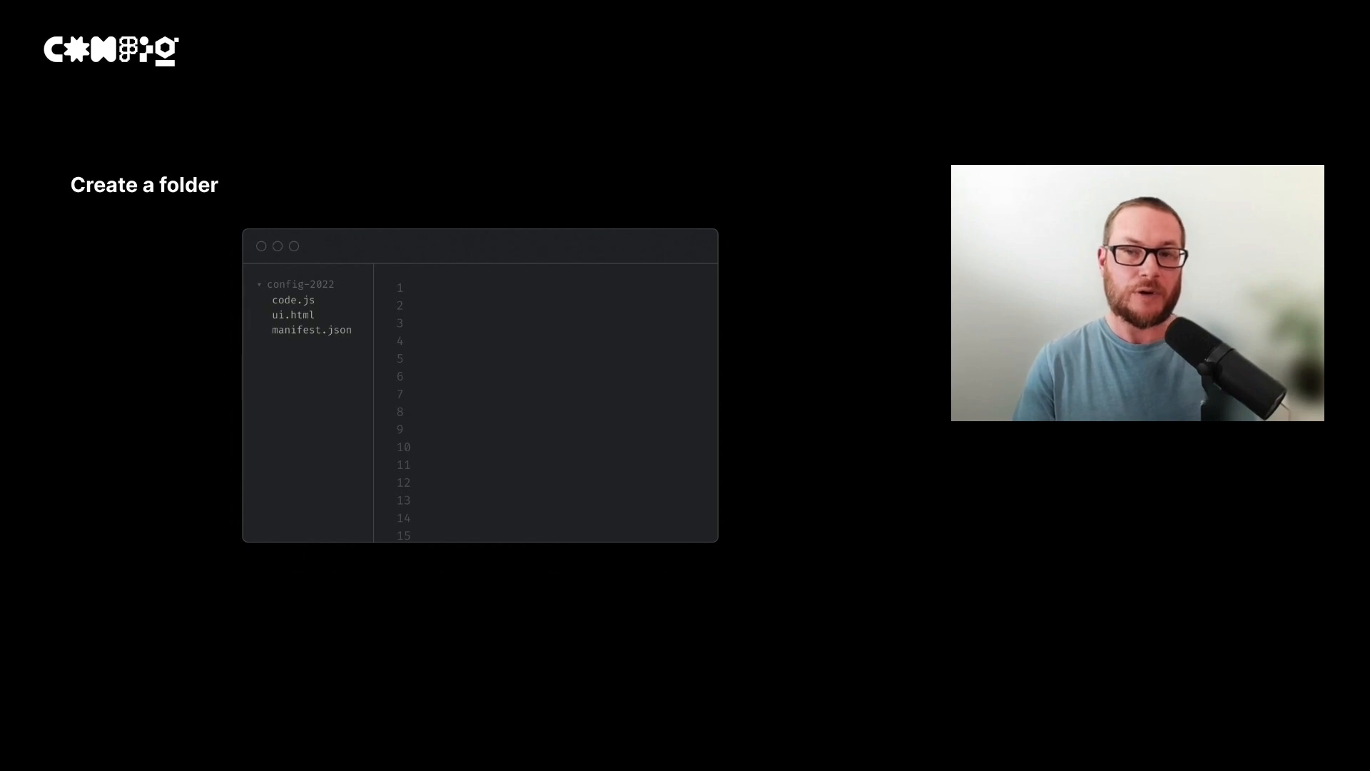
# Step: Advance to the Create files slide introducing code.js for Figma API access
pyautogui.press('Right')
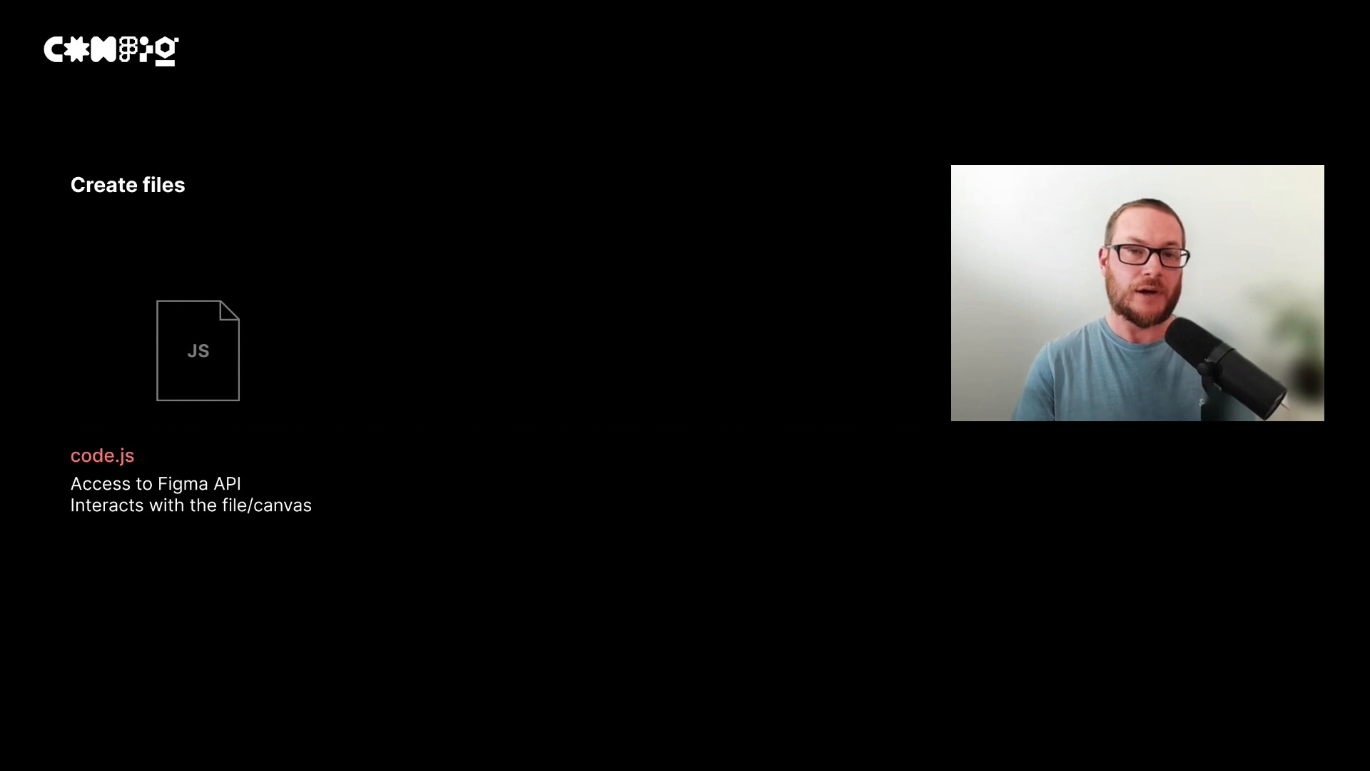